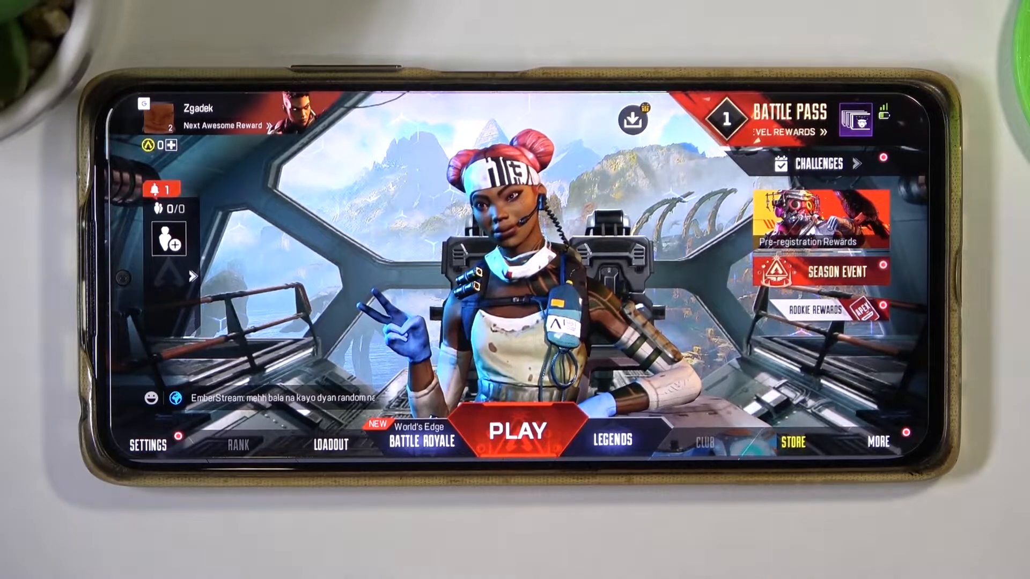
- Reach Dynamic download in Settings and view the Cosmetics, Map and Video pack lists
click(147, 445)
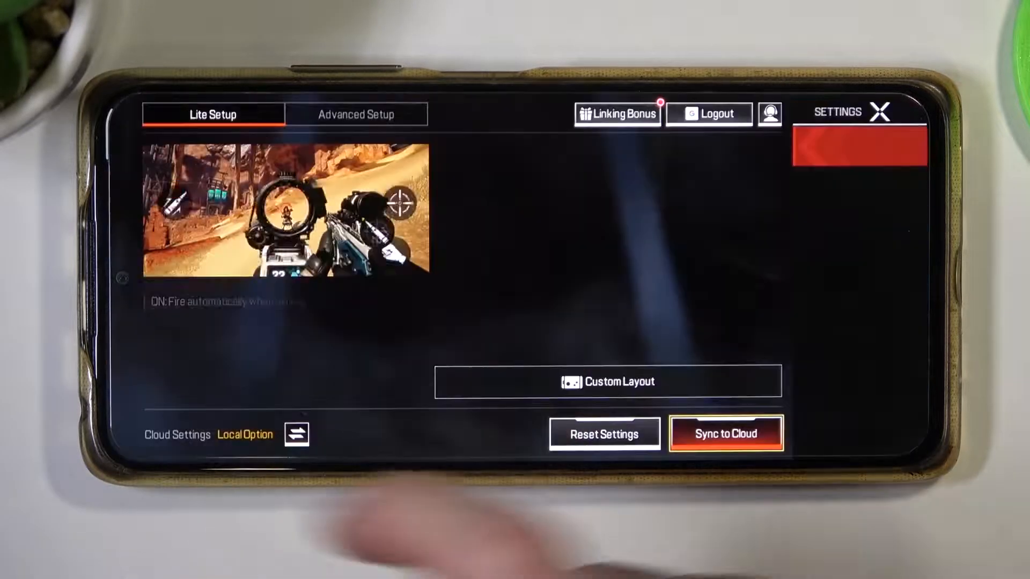
click(835, 146)
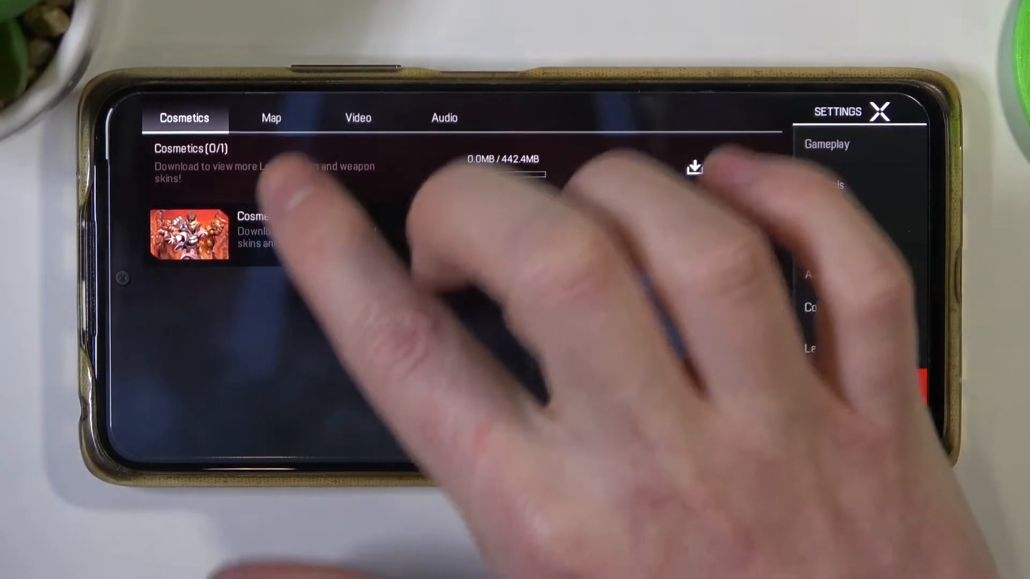
click(271, 118)
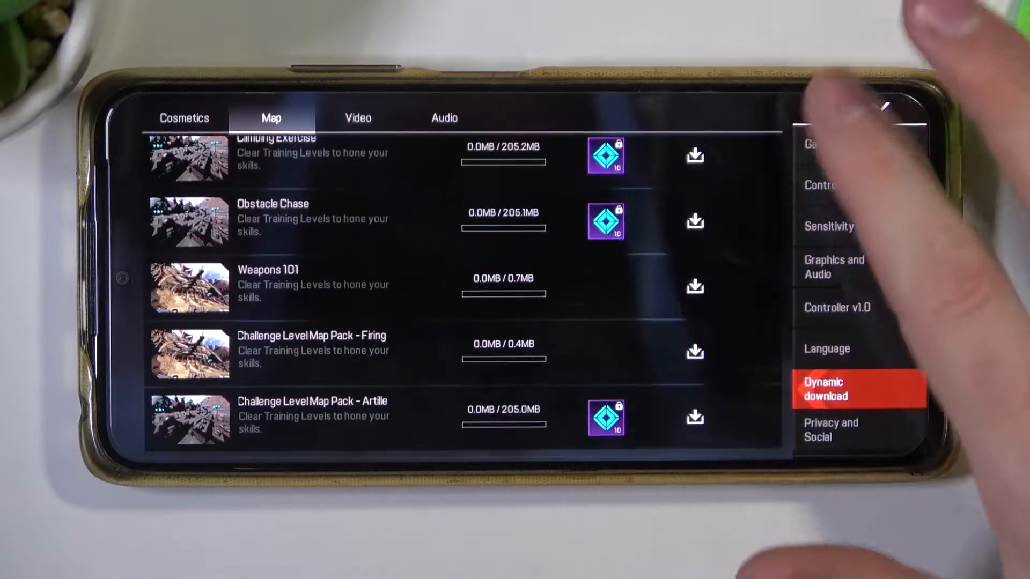
click(358, 118)
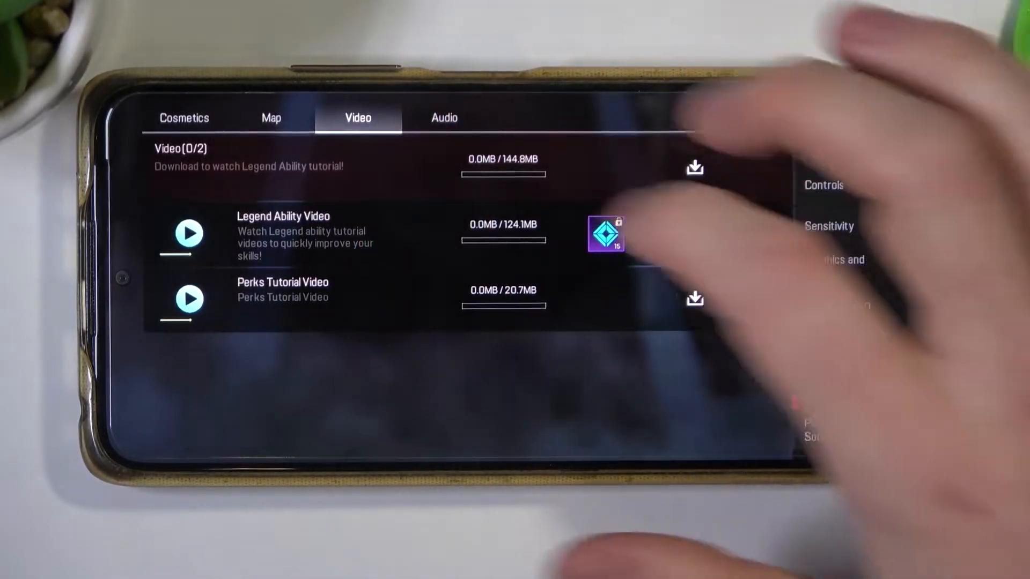
- Browse the Audio voice packs, then return to the Map packs as a download starts
click(444, 118)
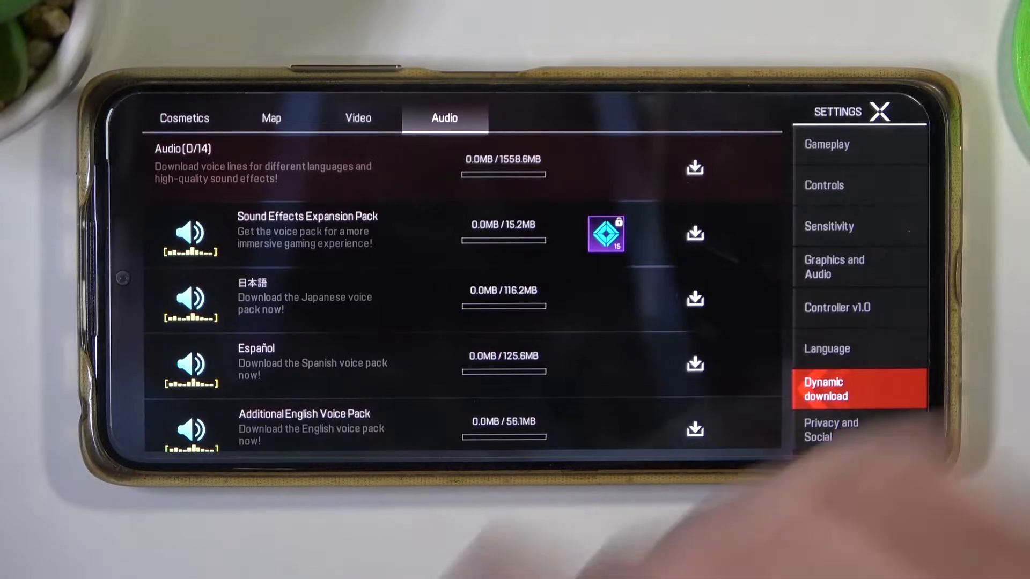
click(270, 118)
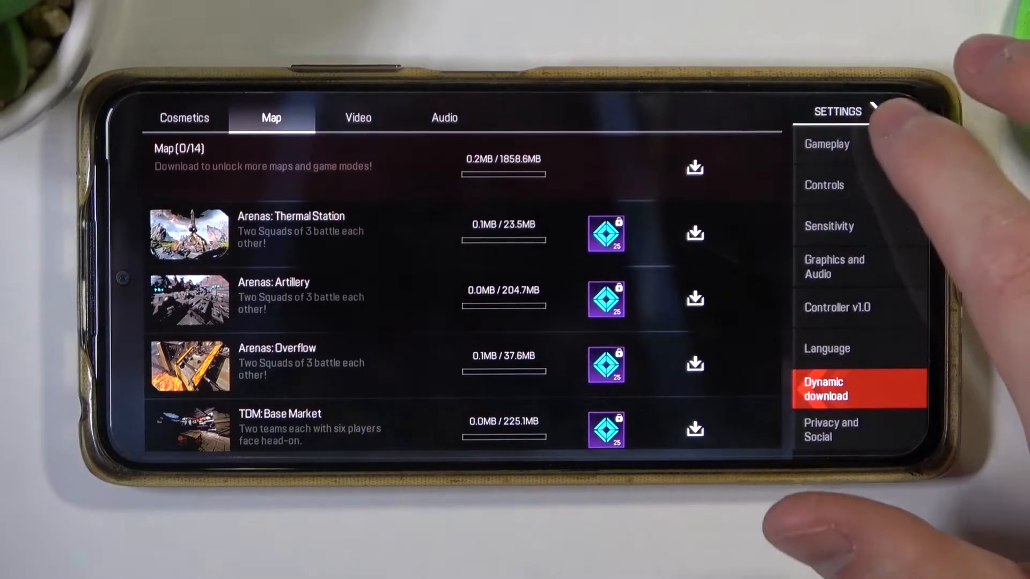